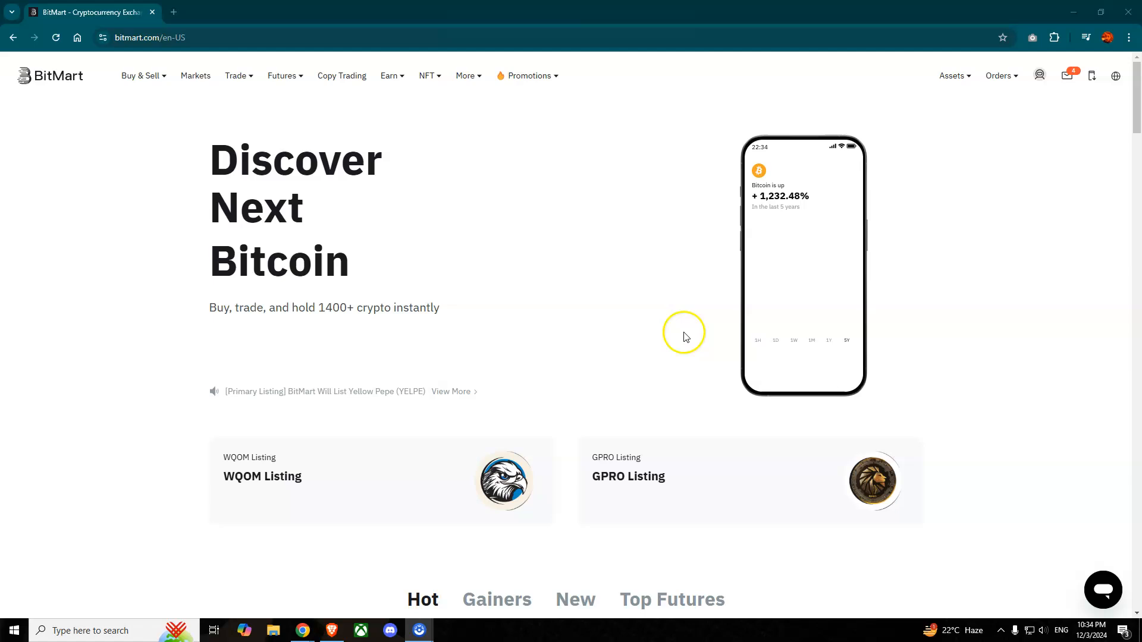
Step: Go to the BTC/USDT spot trading page via Trade > Spot
{"action": "left_click", "coordinate": [234, 75]}
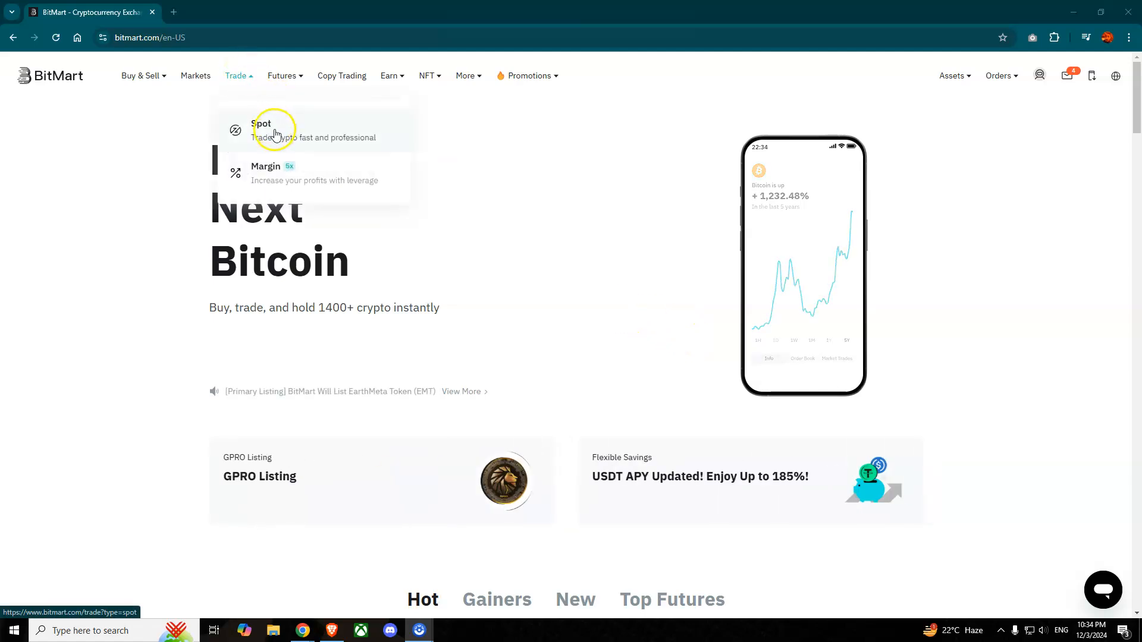
{"action": "left_click", "coordinate": [261, 130]}
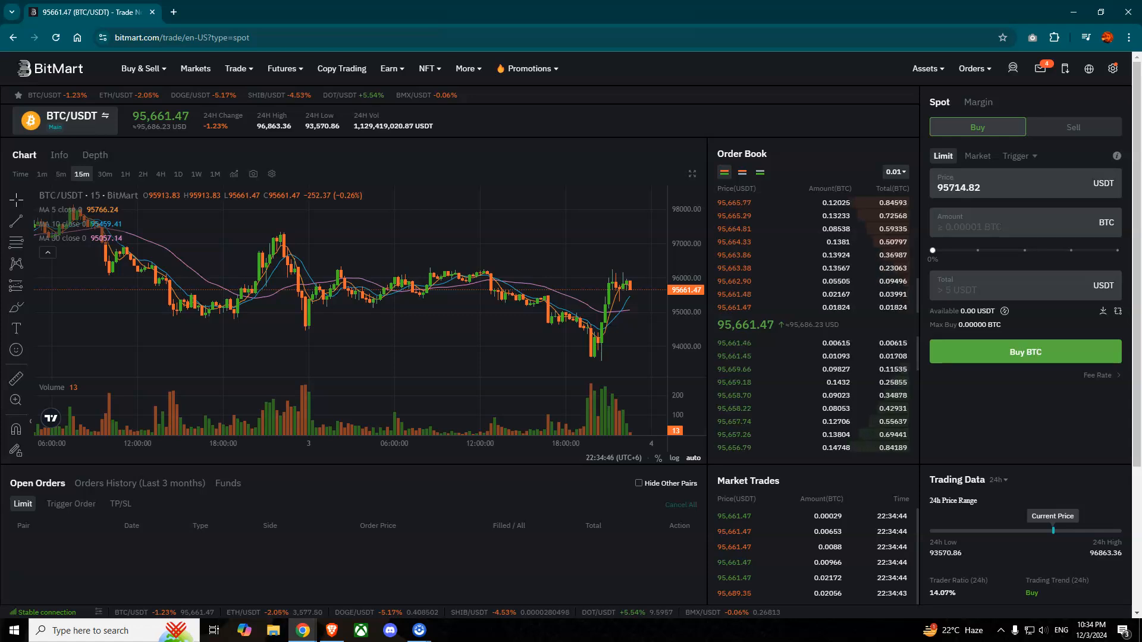
Step: Set up a limit sell order of 10 BTC at 95,566.17 USDT
{"action": "left_click", "coordinate": [1072, 126]}
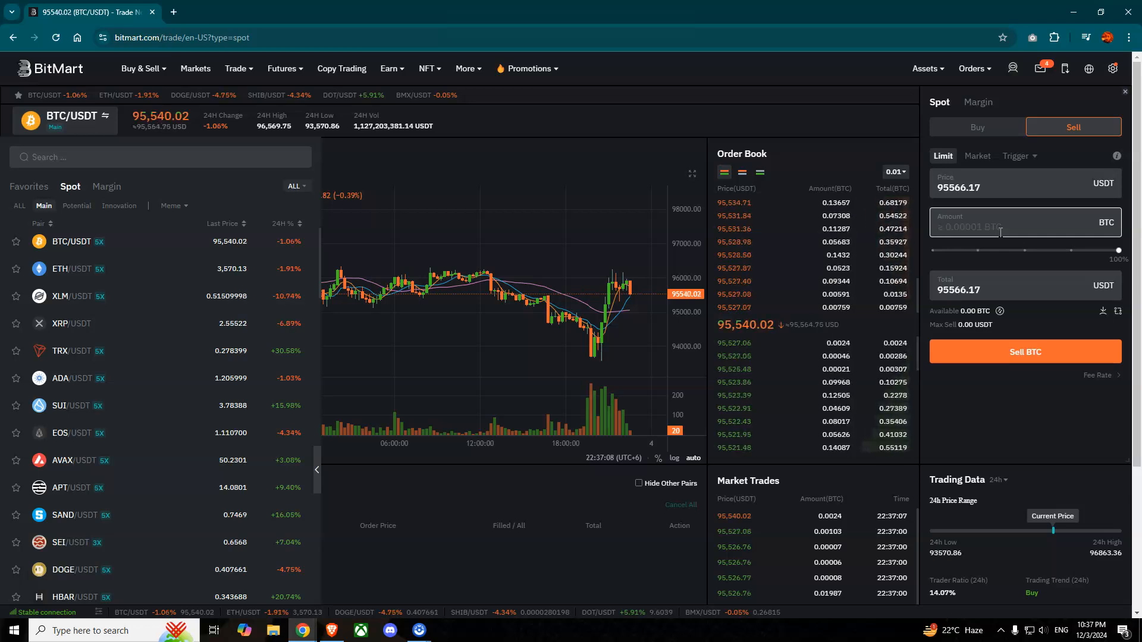
{"action": "type", "text": "10"}
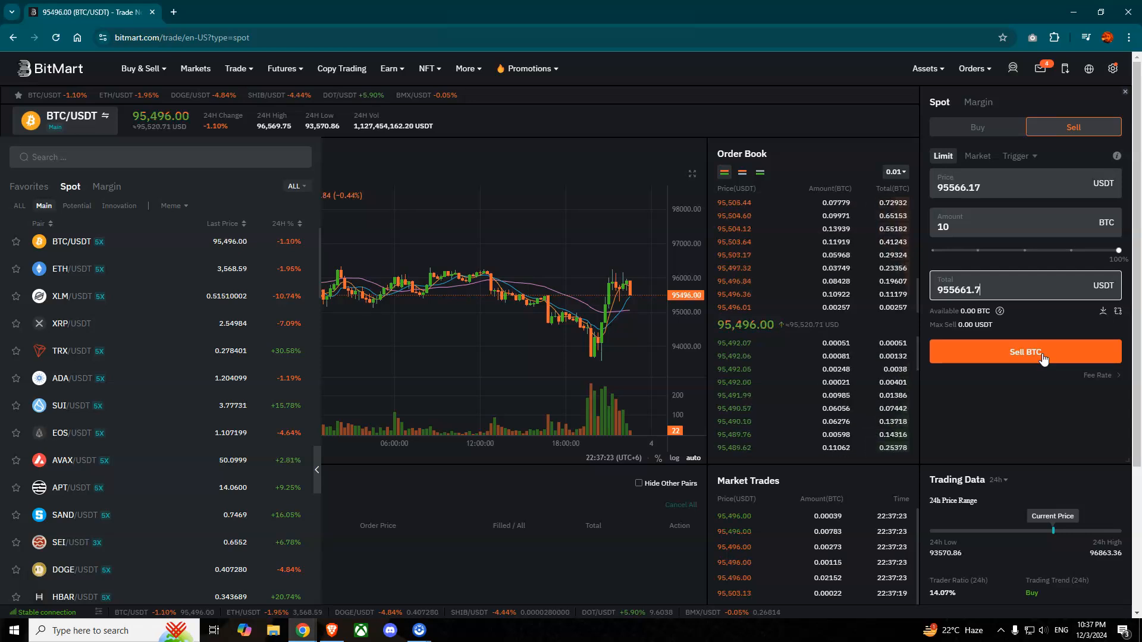
Step: Place the 10 BTC limit sell order at 95,566.17 USDT
{"action": "left_click", "coordinate": [978, 127]}
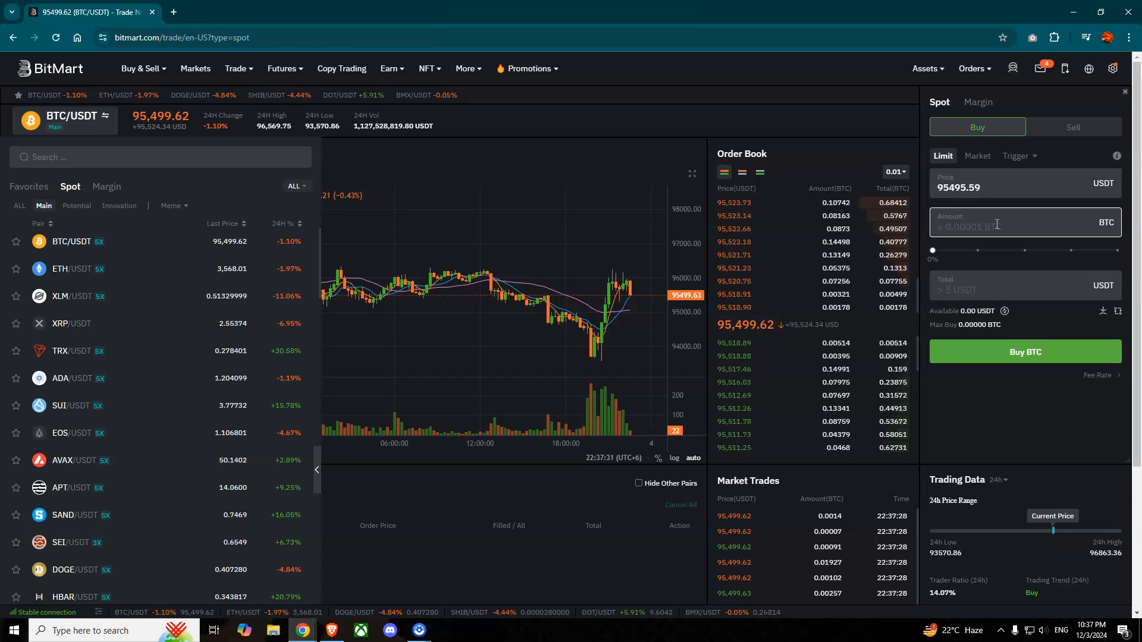
Step: Enter a buy amount of 5 BTC at 95,495.59 USDT
{"action": "type", "text": "5"}
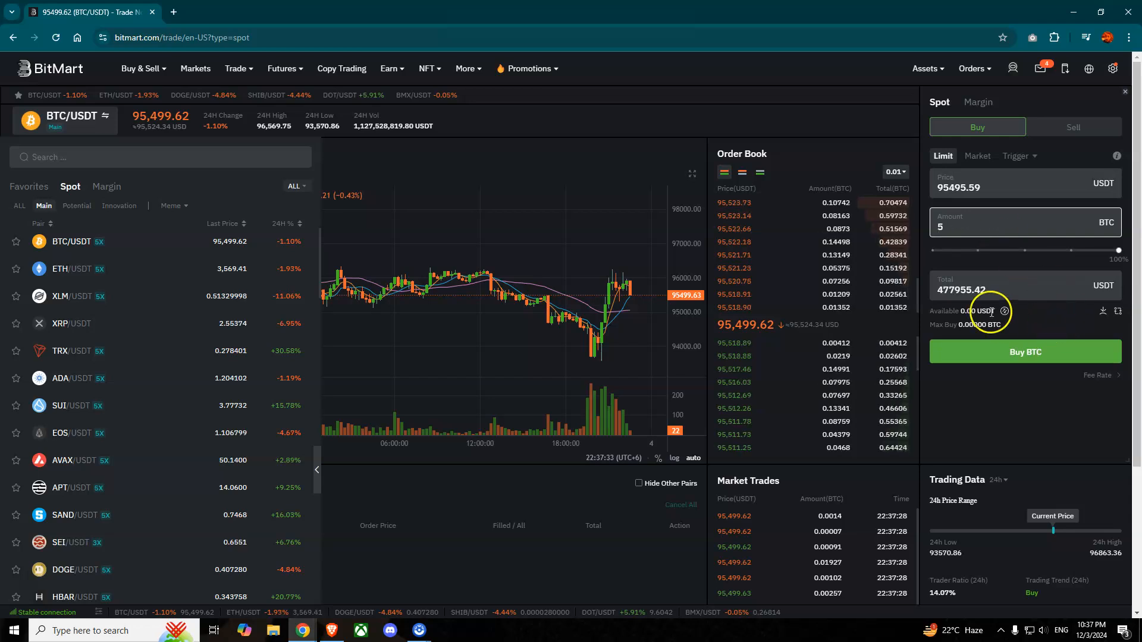